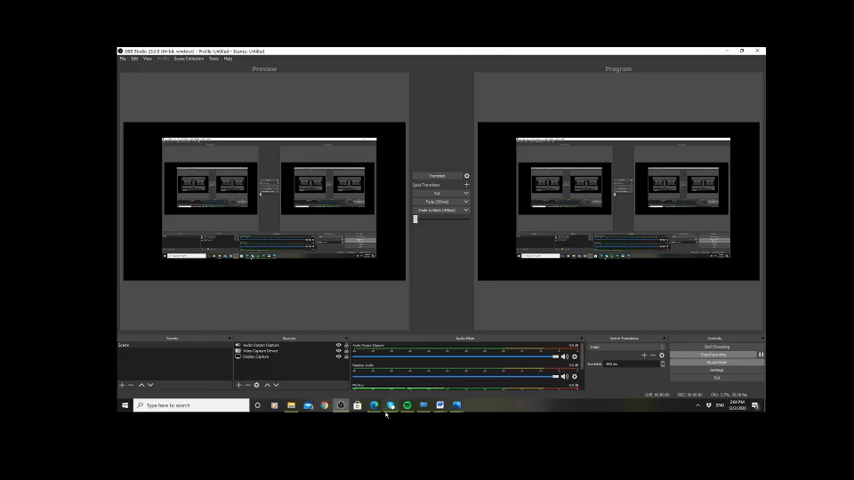
Step: Switch to the browser slideshow showing the 'Changing attitudes to territorial expansion/empire' slide
{"action": "left_click", "coordinate": [392, 404]}
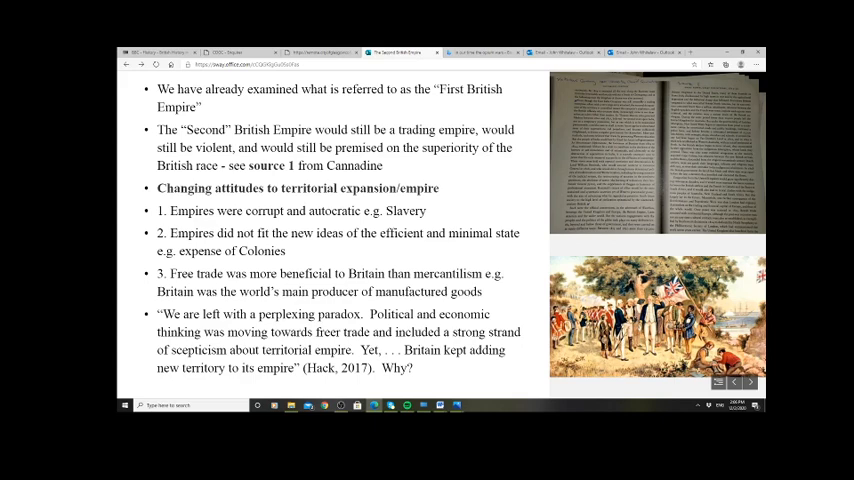
{"action": "double_click", "coordinate": [400, 272]}
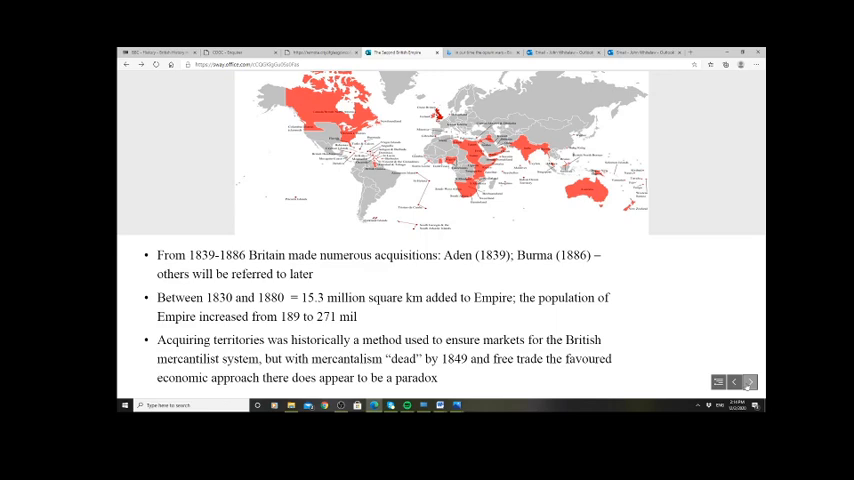
Step: Advance from the acquisitions world map slide to the next slide
{"action": "left_click", "coordinate": [748, 382]}
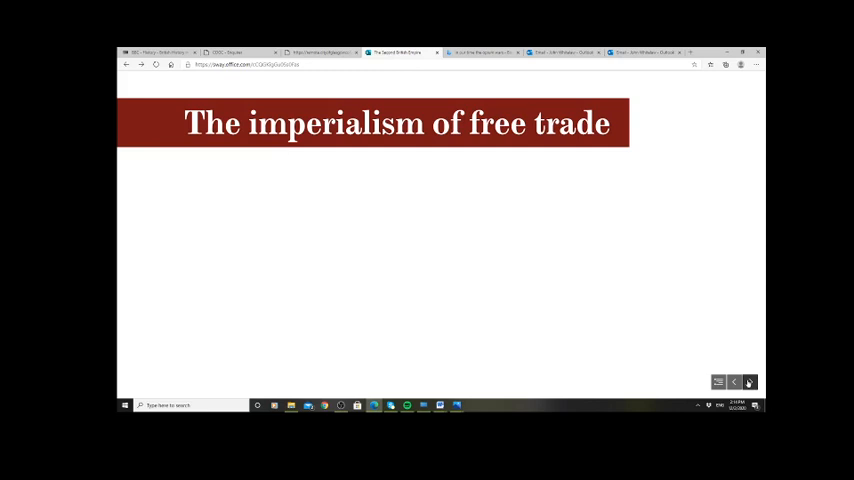
Step: Advance past 'The imperialism of free trade' title to the scanned source document slide
{"action": "left_click", "coordinate": [748, 382]}
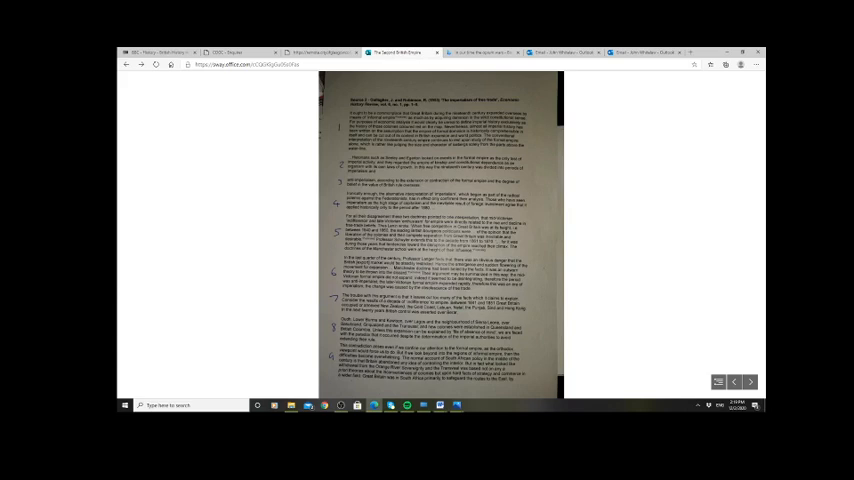
{"action": "mouse_move", "coordinate": [674, 192]}
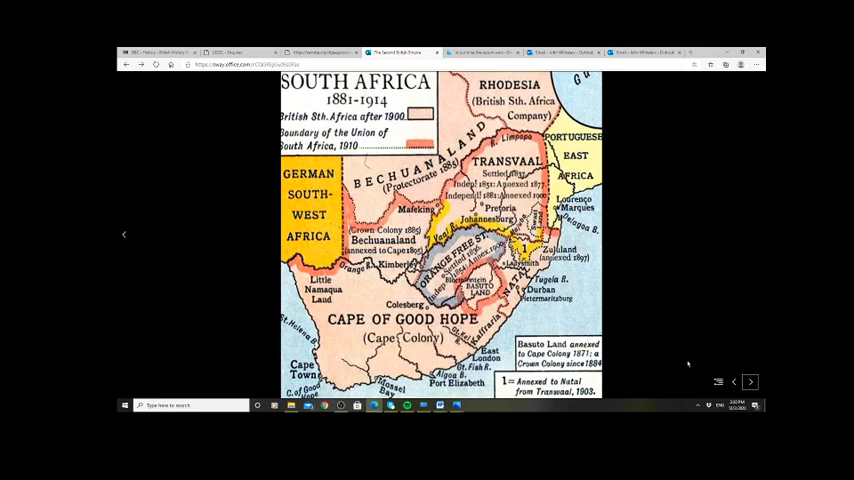
Step: Return from the South Africa map to the scanned primary-source document slide
{"action": "left_click", "coordinate": [750, 380]}
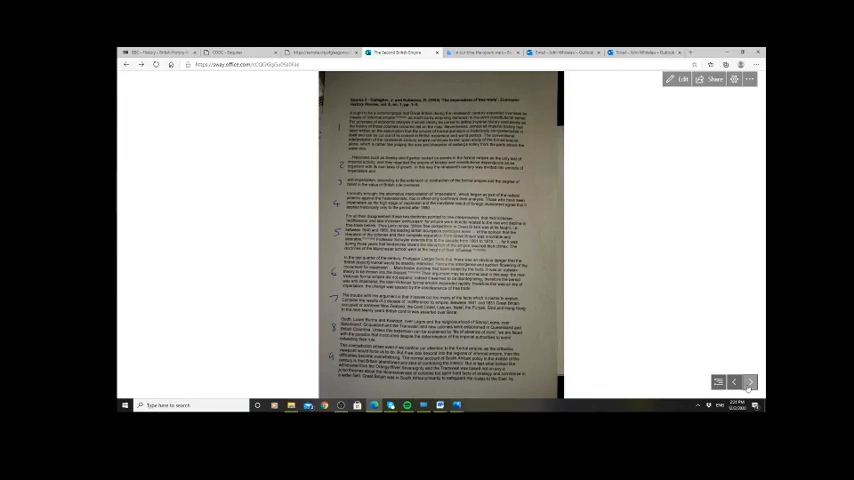
Step: Advance again to the South Africa 1881–1914 map slide
{"action": "left_click", "coordinate": [750, 380]}
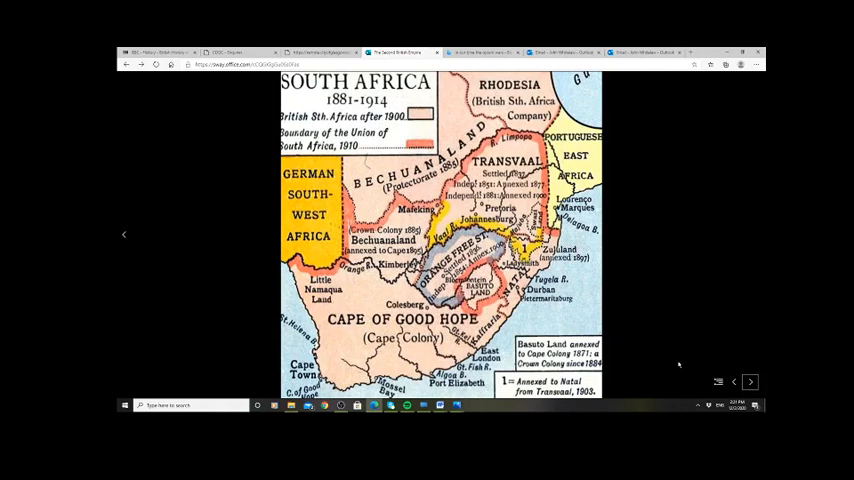
{"action": "mouse_move", "coordinate": [372, 300]}
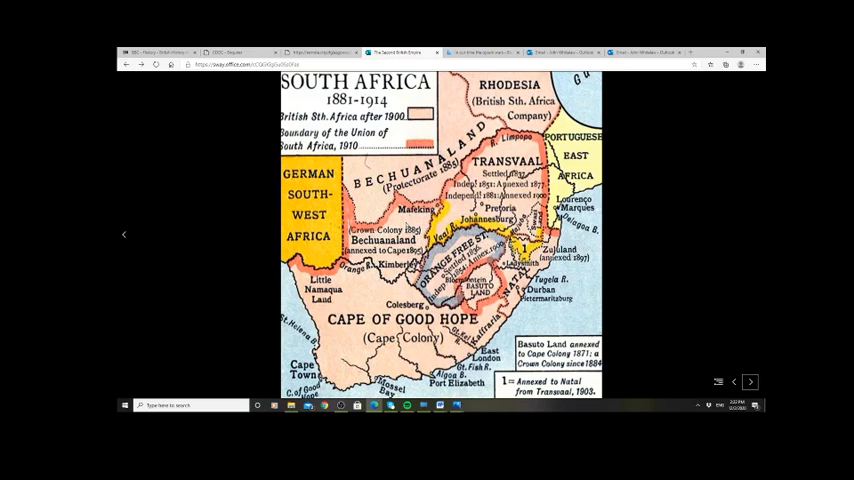
Step: Advance to the 'Empire and China' section title slide
{"action": "left_click", "coordinate": [750, 380]}
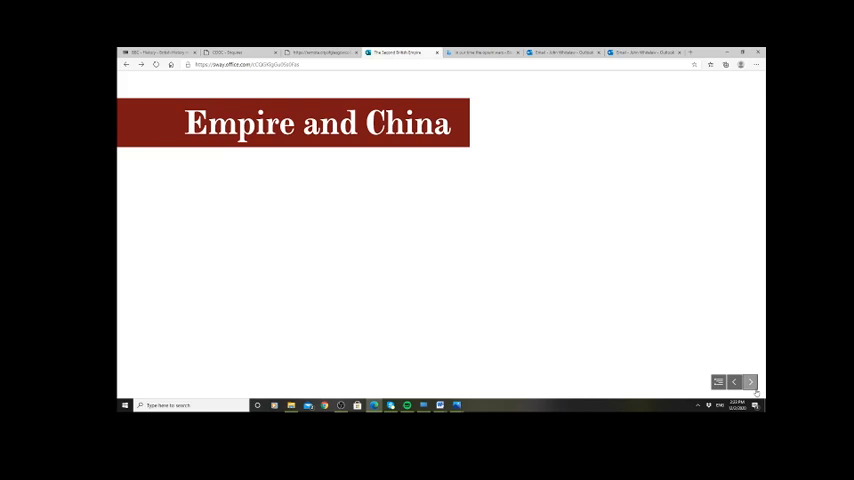
Step: Advance to the 'China and Imperialism of Free Trade? – see source 4' cartoon slide
{"action": "left_click", "coordinate": [750, 382]}
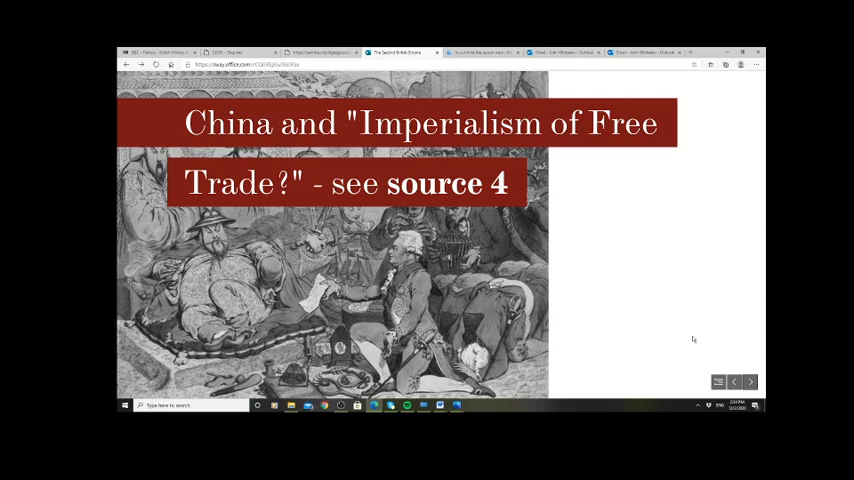
{"action": "left_click", "coordinate": [750, 382]}
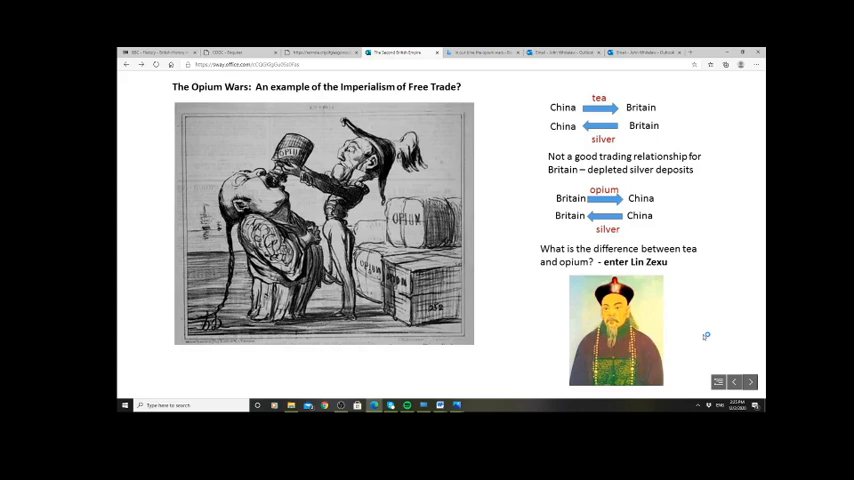
{"action": "mouse_move", "coordinate": [704, 336]}
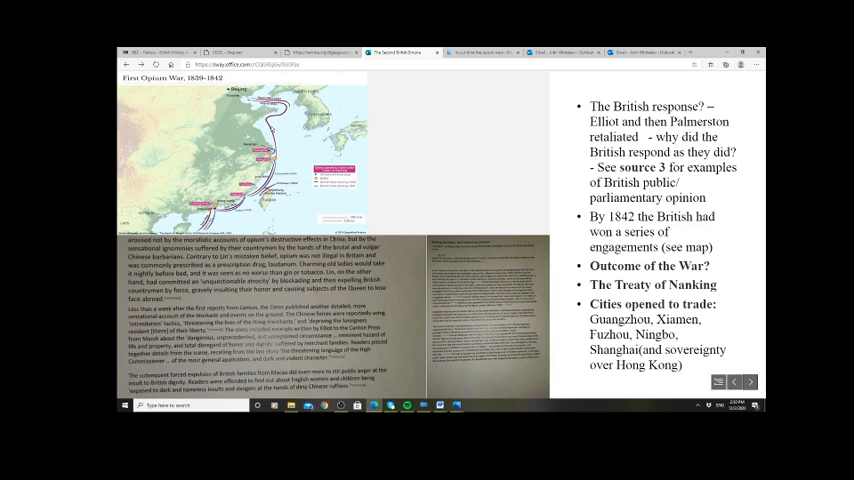
{"action": "mouse_move", "coordinate": [452, 272]}
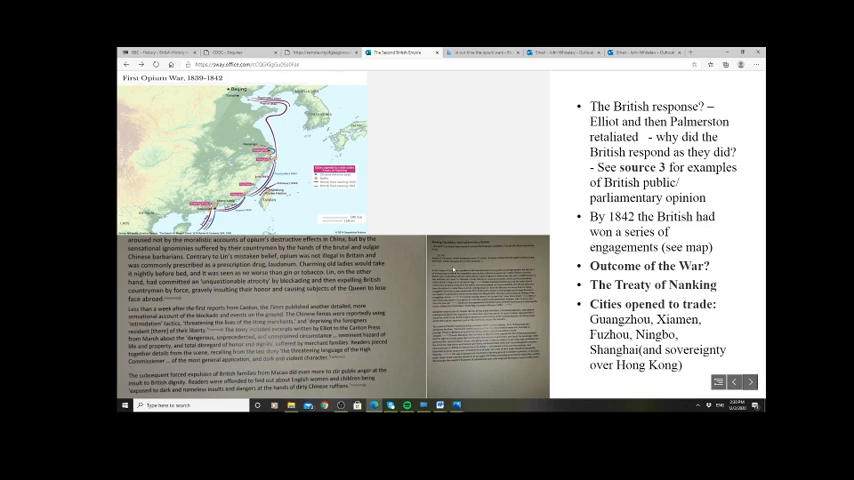